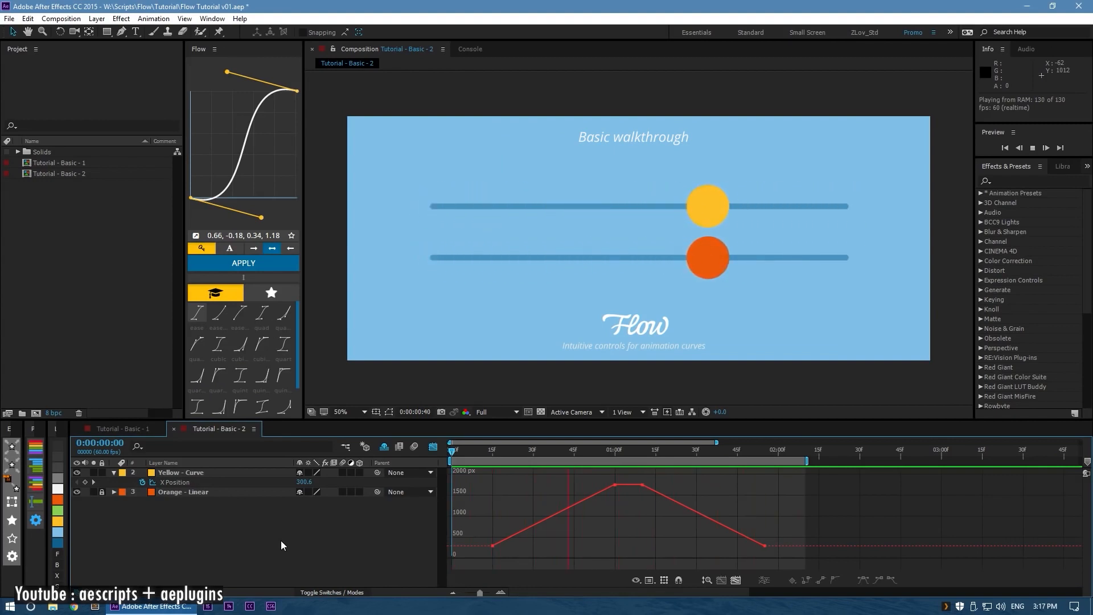
Step: Launch Newton 3 on the composition with the circle and four rectangles
{"action": "left_click", "coordinate": [240, 375]}
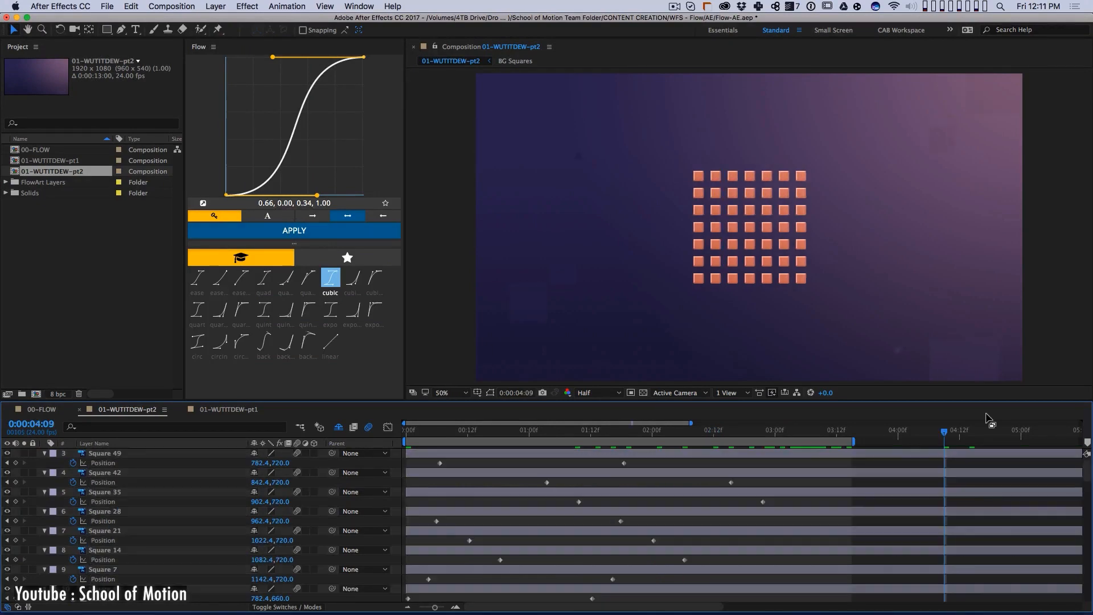
{"action": "left_click", "coordinate": [241, 343]}
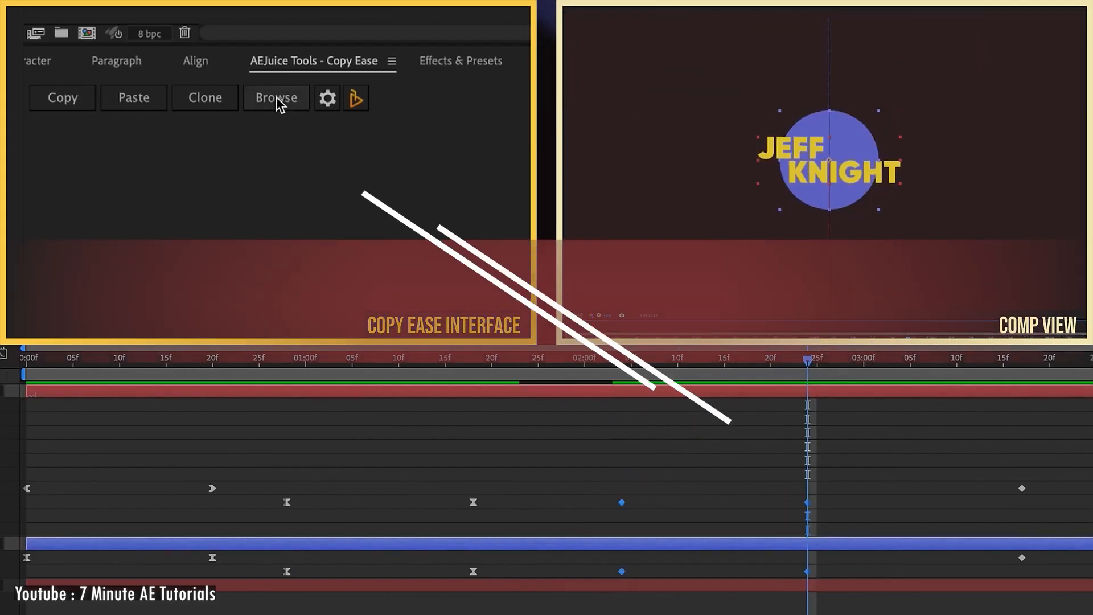
{"action": "left_click", "coordinate": [277, 97]}
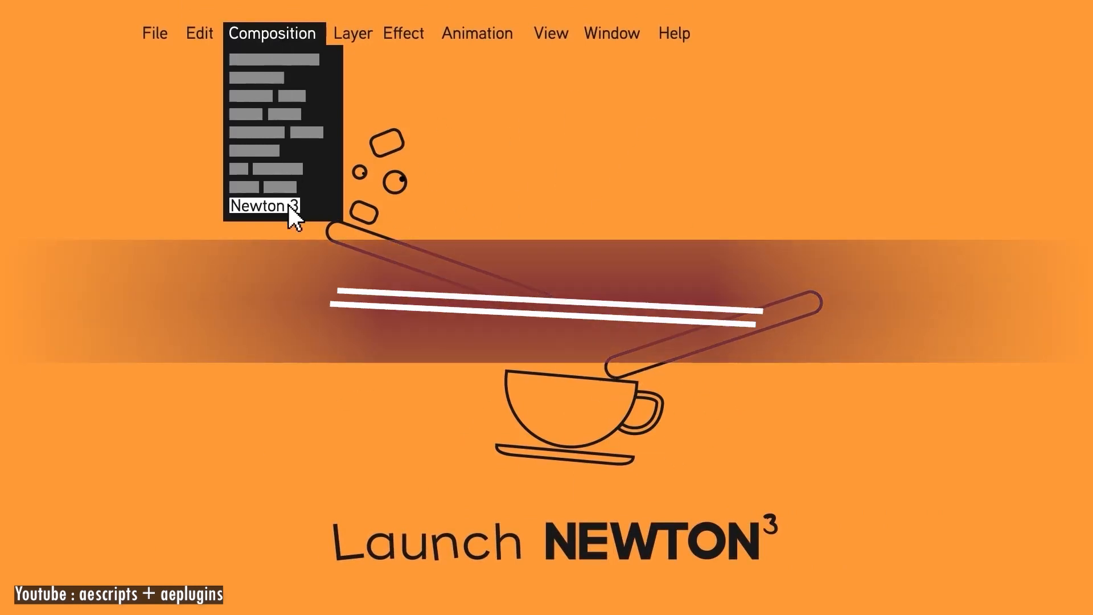
{"action": "left_click", "coordinate": [263, 206]}
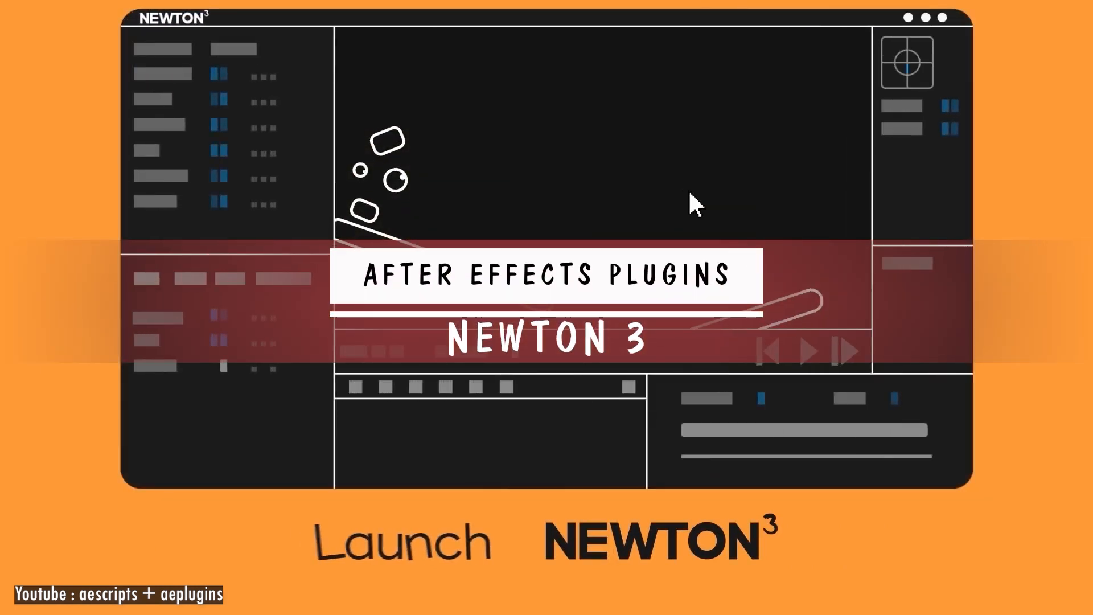
Step: Play the Newton 3 gravity simulation, then return it to frame 0
{"action": "left_click", "coordinate": [810, 350]}
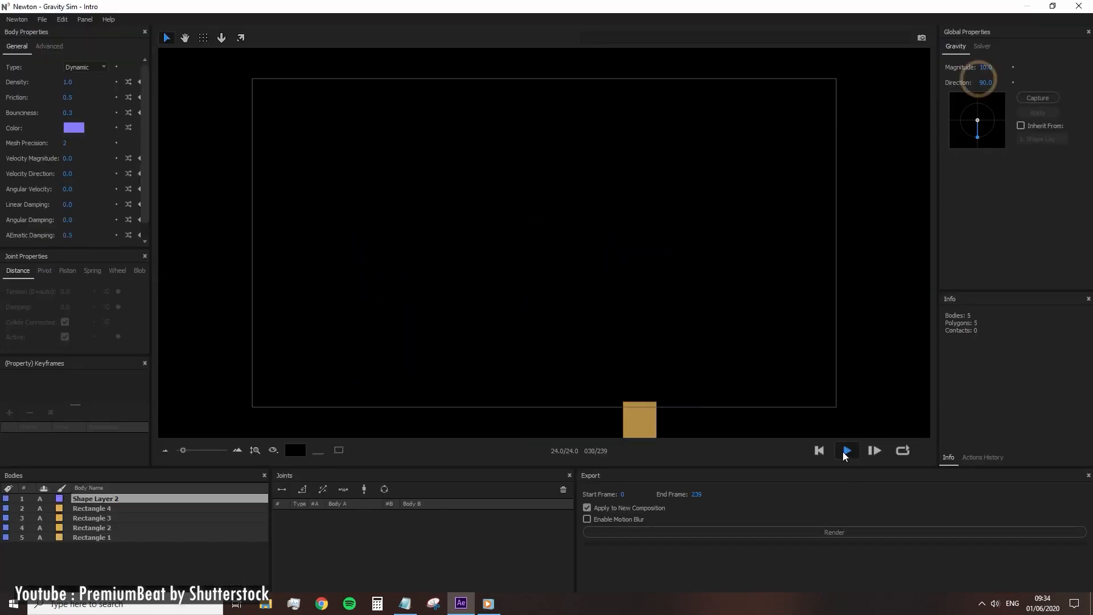
{"action": "left_click", "coordinate": [847, 451]}
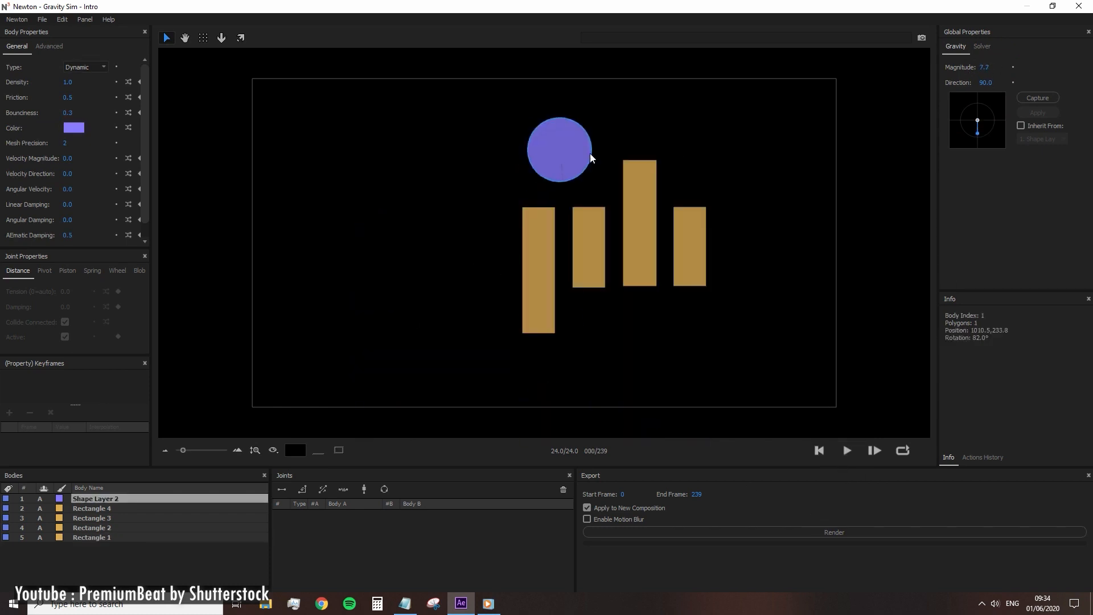
{"action": "left_click", "coordinate": [847, 451]}
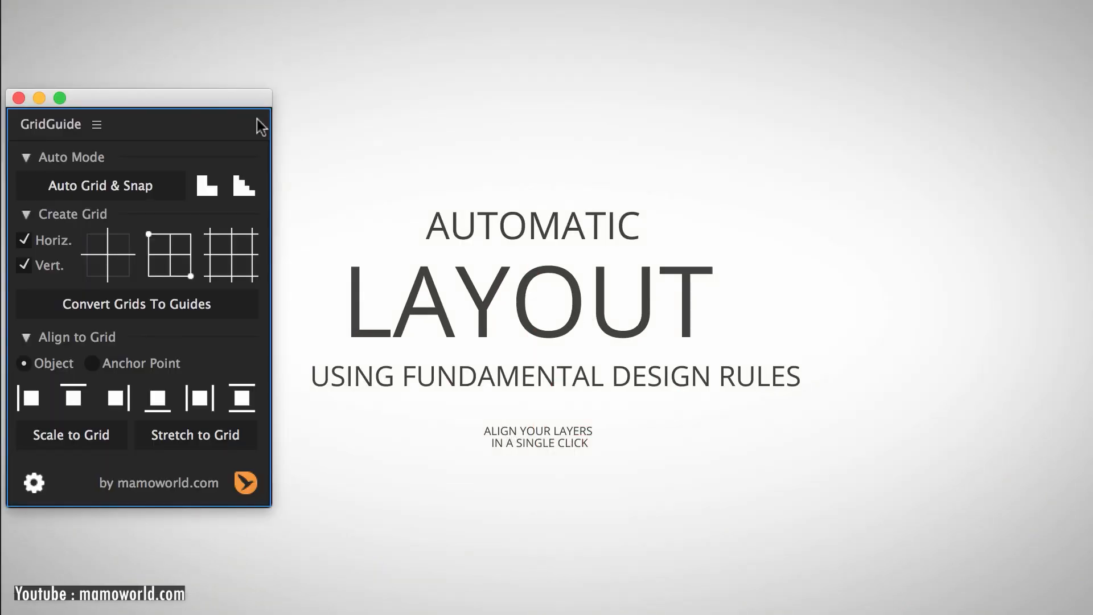
Step: Create a 3x3 GridGuide grid and align and scale the orange shape to it
{"action": "left_click", "coordinate": [100, 186]}
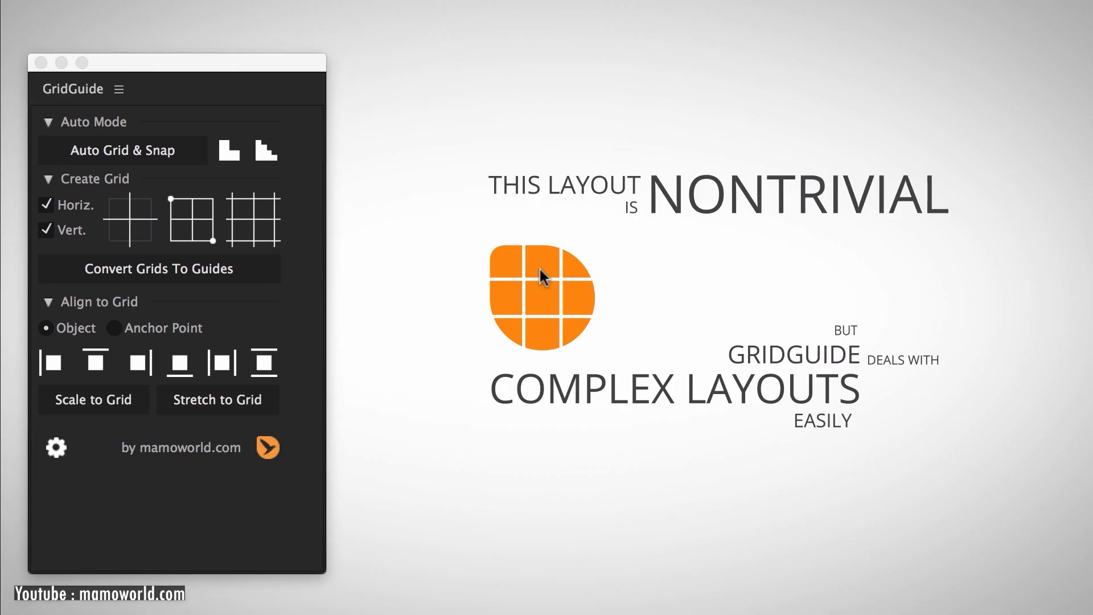
{"action": "left_click", "coordinate": [159, 268]}
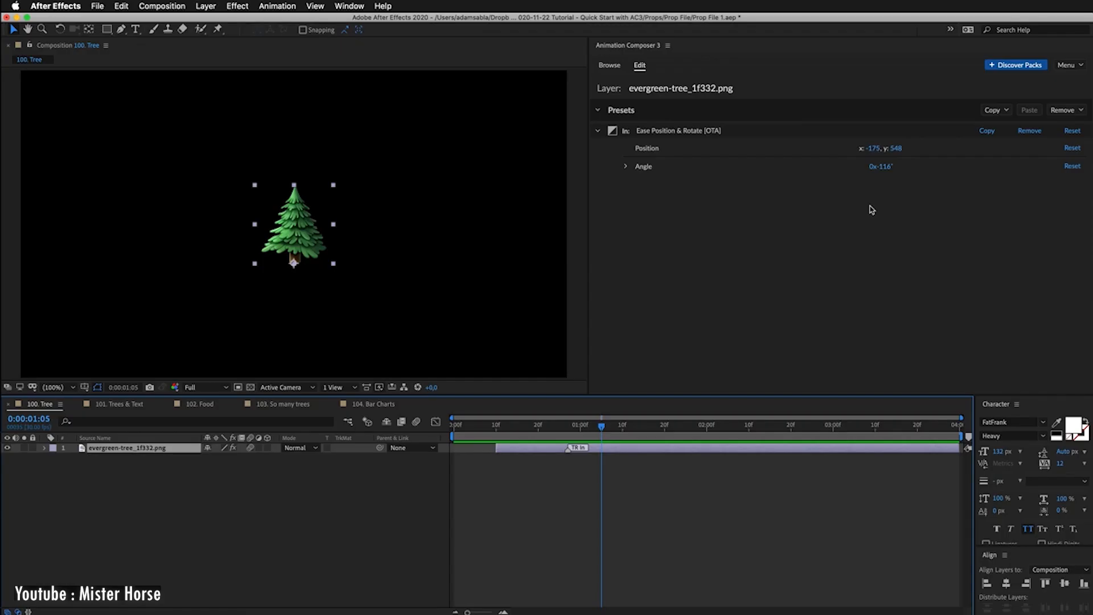
Step: In Trees & Text, apply Scale Characters Randomly to Happy and Ease Position & Rotate to little
{"action": "left_click", "coordinate": [114, 404]}
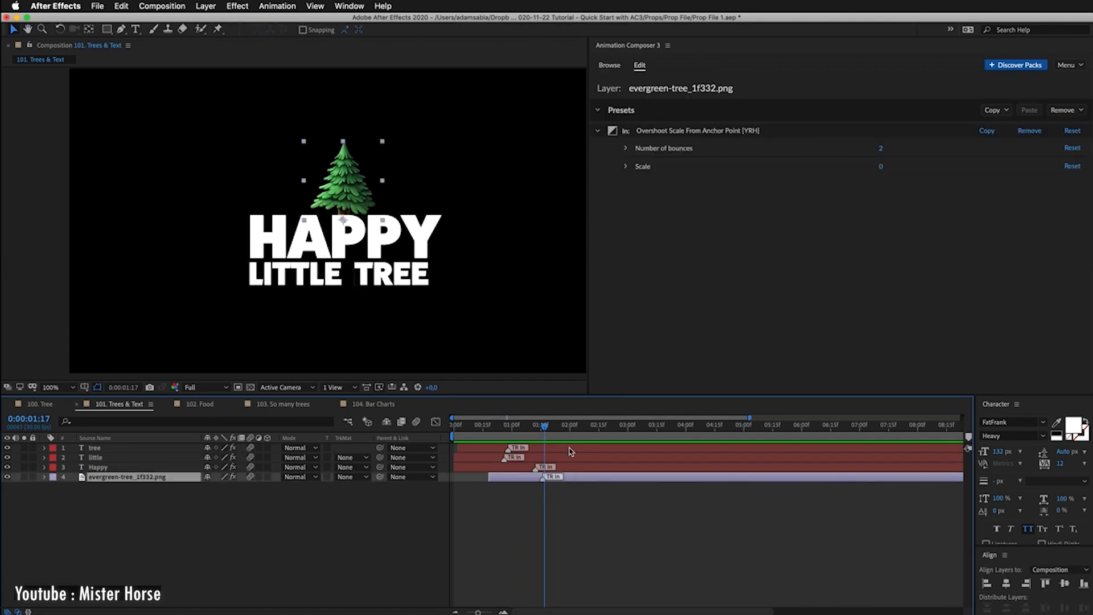
{"action": "left_click", "coordinate": [609, 65]}
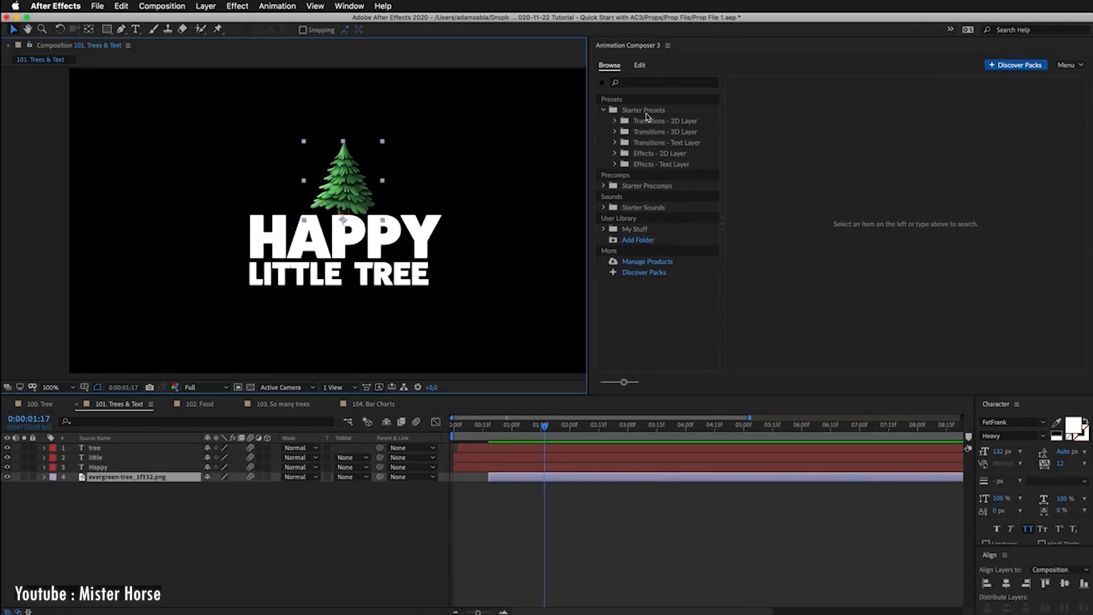
{"action": "left_click", "coordinate": [665, 120]}
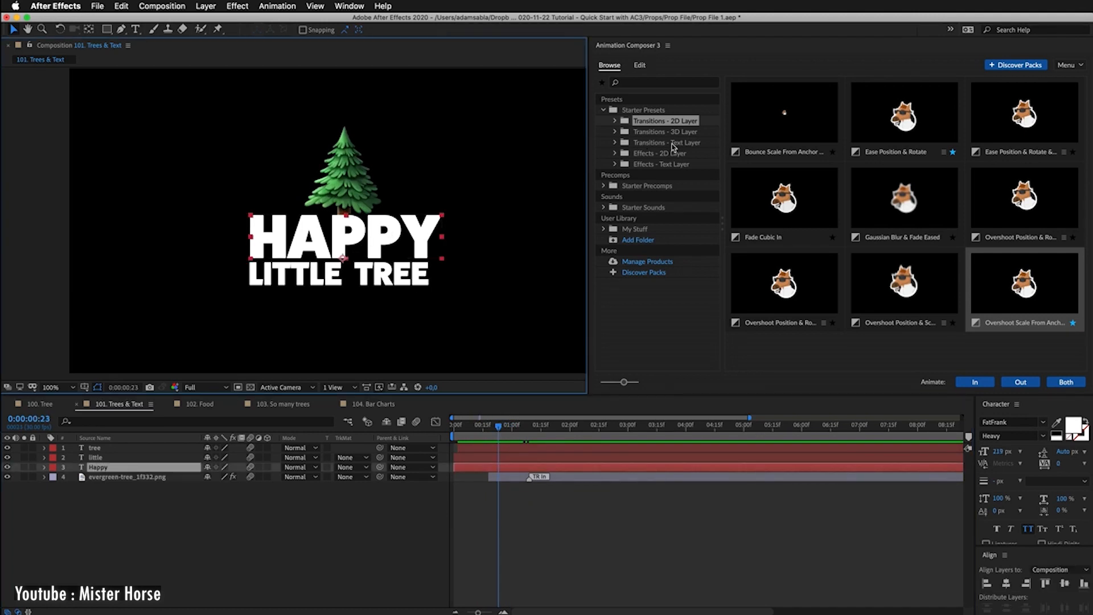
{"action": "left_click", "coordinate": [667, 142]}
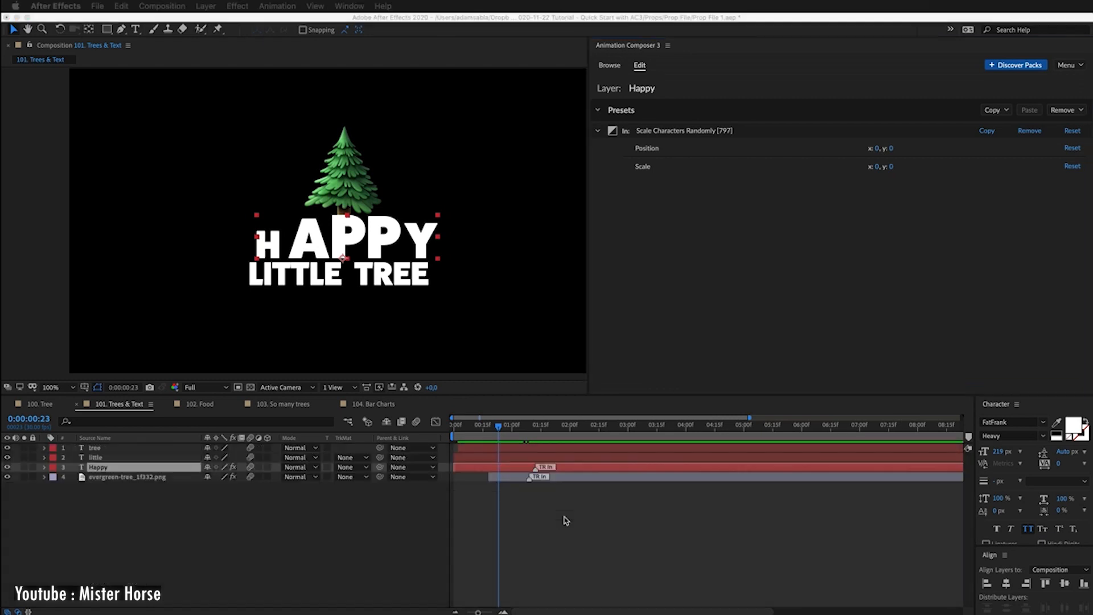
{"action": "left_click", "coordinate": [609, 65]}
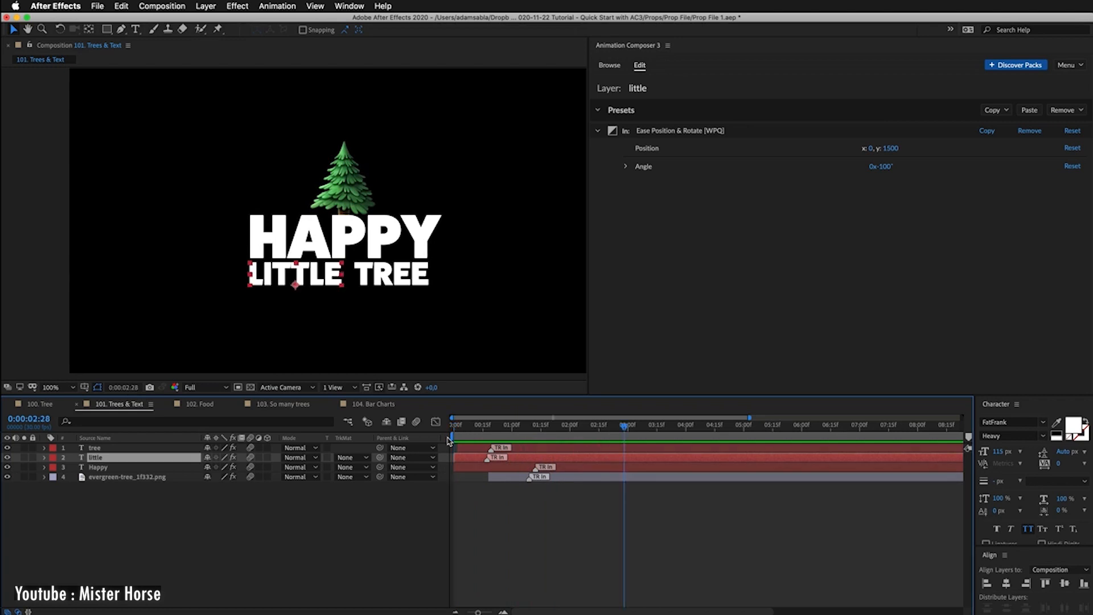
{"action": "left_click", "coordinate": [202, 404]}
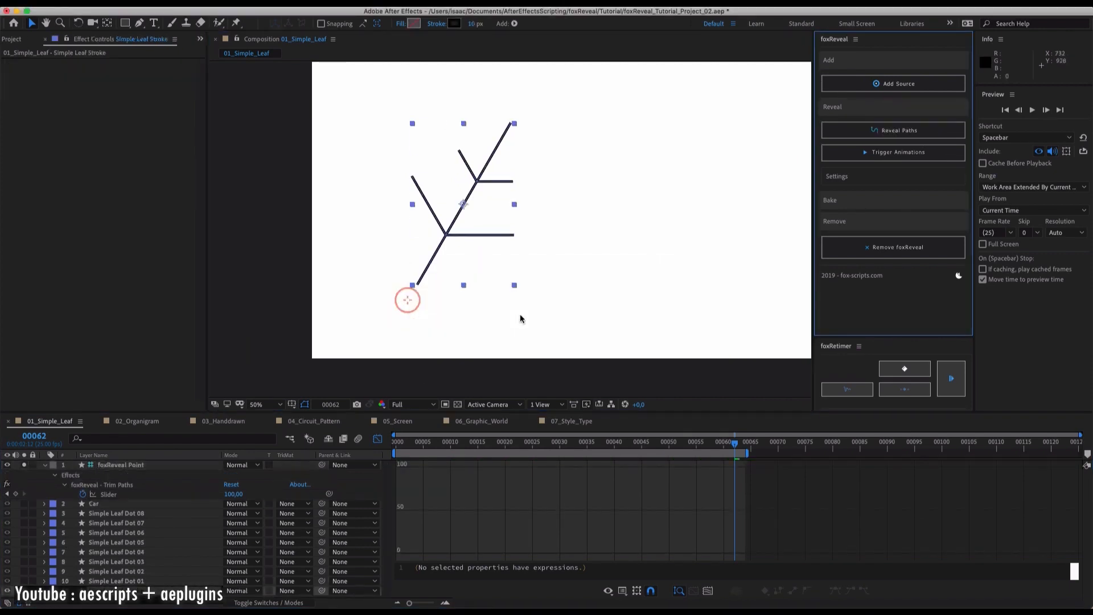
Step: Add the leaf as a foxReveal source and reveal its branch stroke paths
{"action": "left_click", "coordinate": [893, 130]}
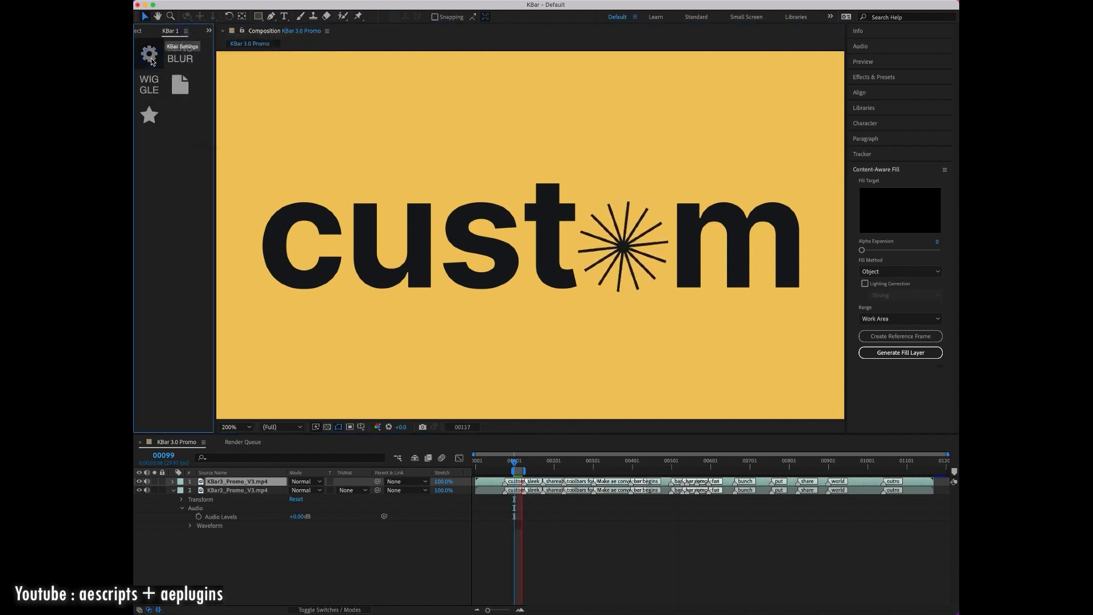
Step: Import toolbar 1 into KBar from the settings
{"action": "left_click", "coordinate": [150, 55]}
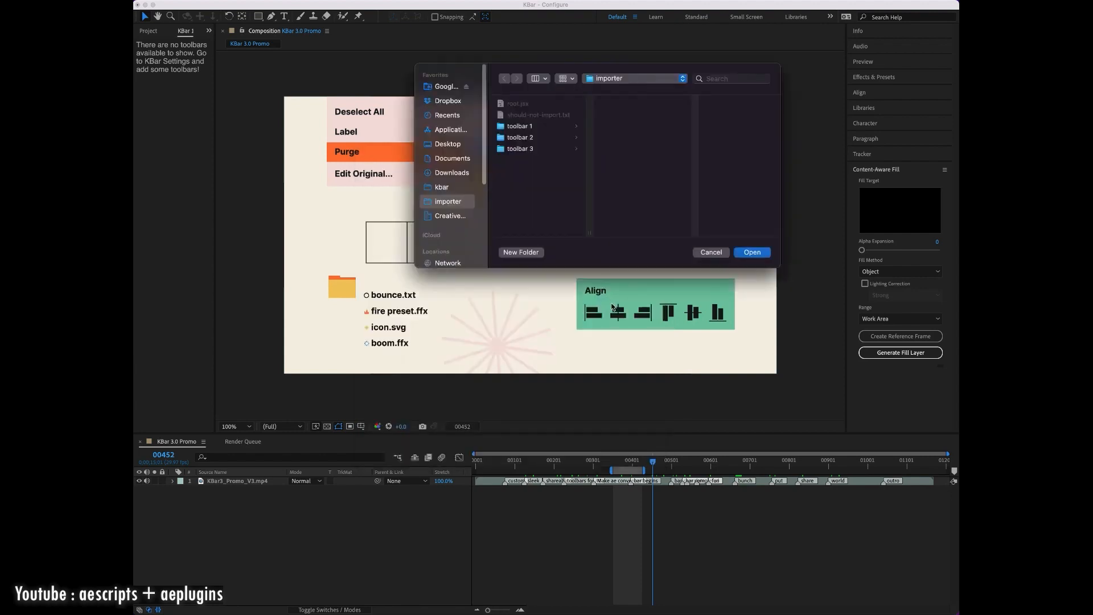
{"action": "left_click", "coordinate": [519, 125]}
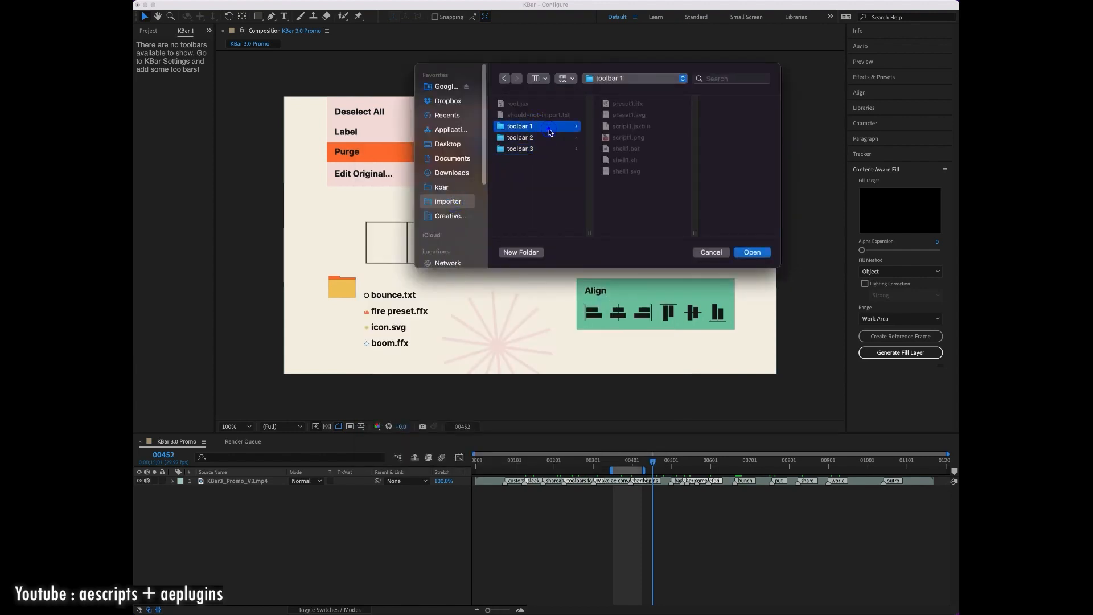
{"action": "left_click", "coordinate": [520, 138]}
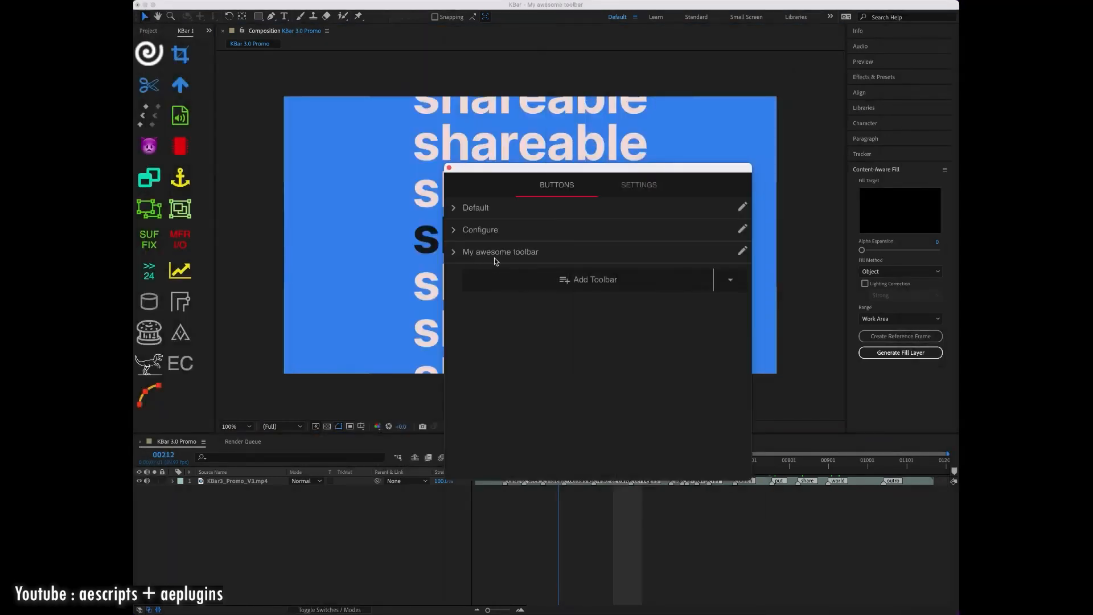
Step: Export My awesome toolbar with scripts and presets baked in, adding notes
{"action": "left_click", "coordinate": [742, 251]}
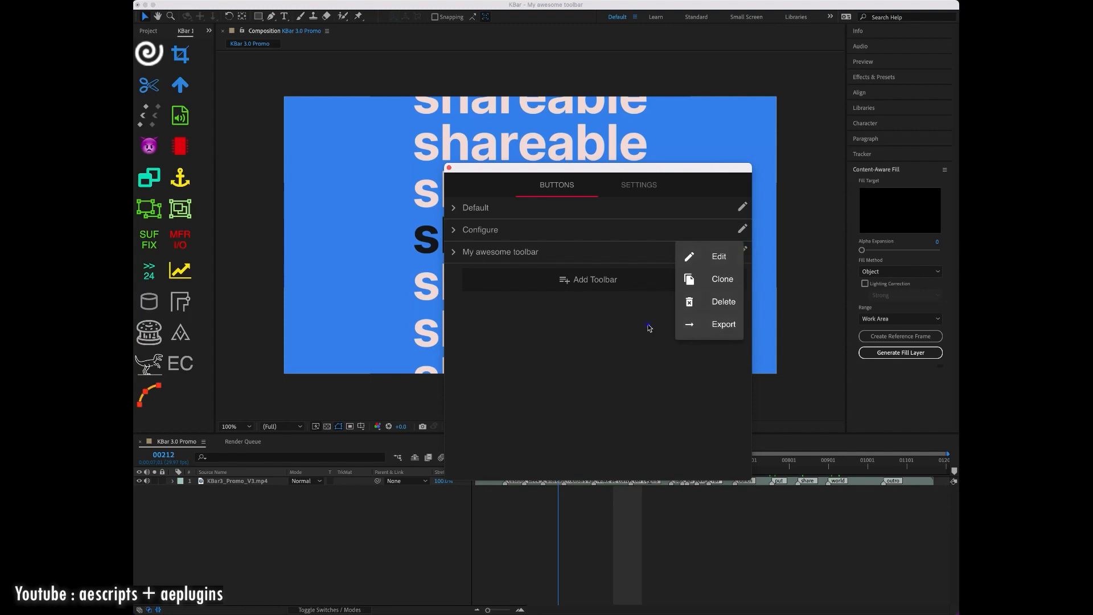
{"action": "left_click", "coordinate": [724, 324]}
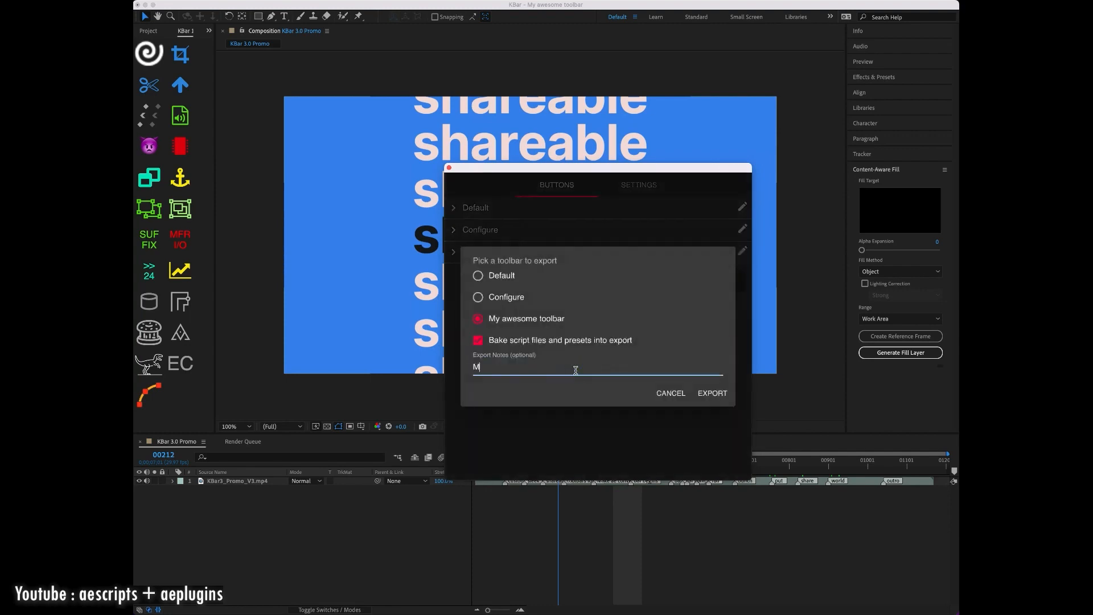
{"action": "left_click", "coordinate": [712, 393]}
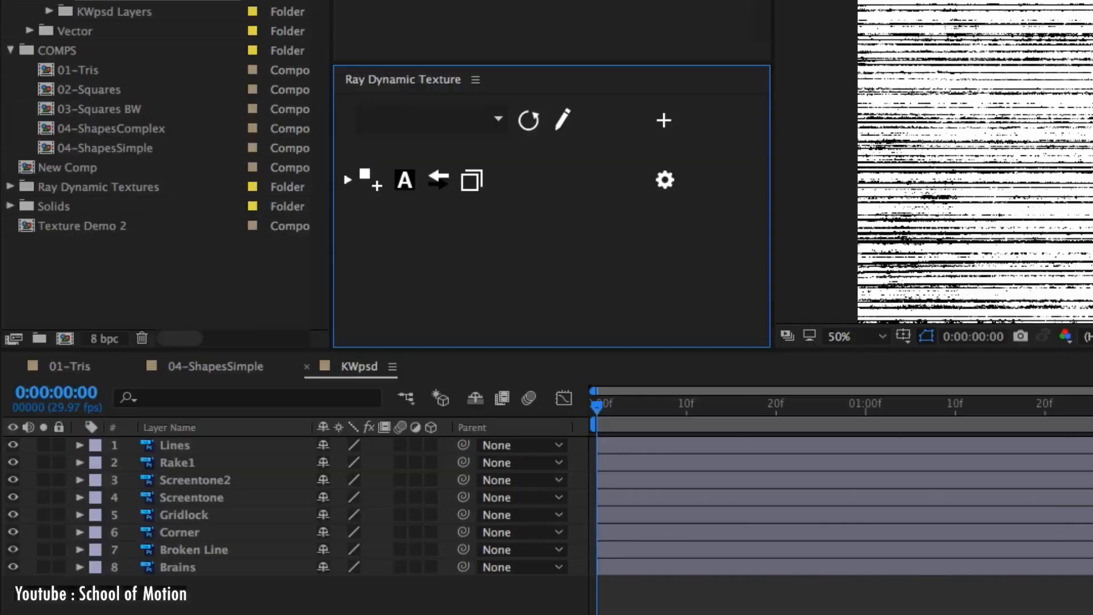
Step: Create a Ray Dynamic Texture palette named Patterns from the eight selected texture layers
{"action": "left_click", "coordinate": [664, 120]}
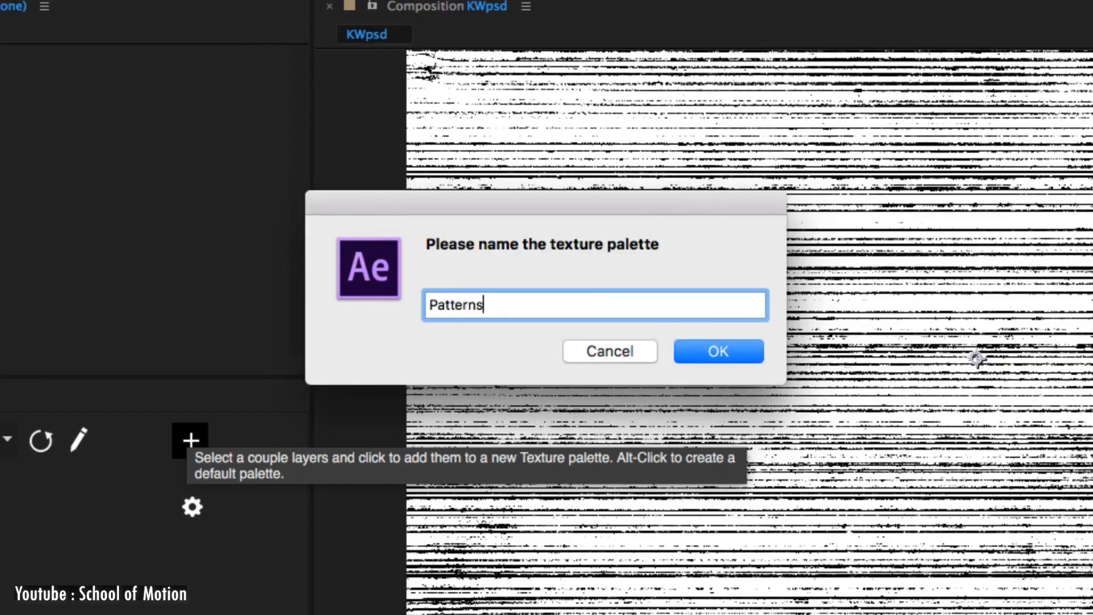
{"action": "left_click", "coordinate": [719, 351]}
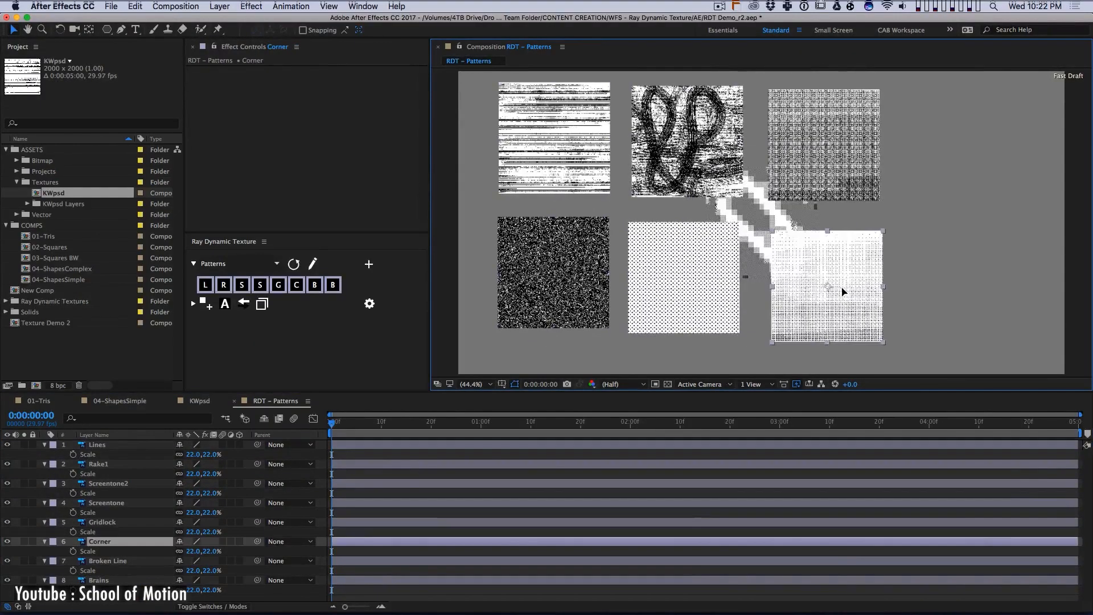